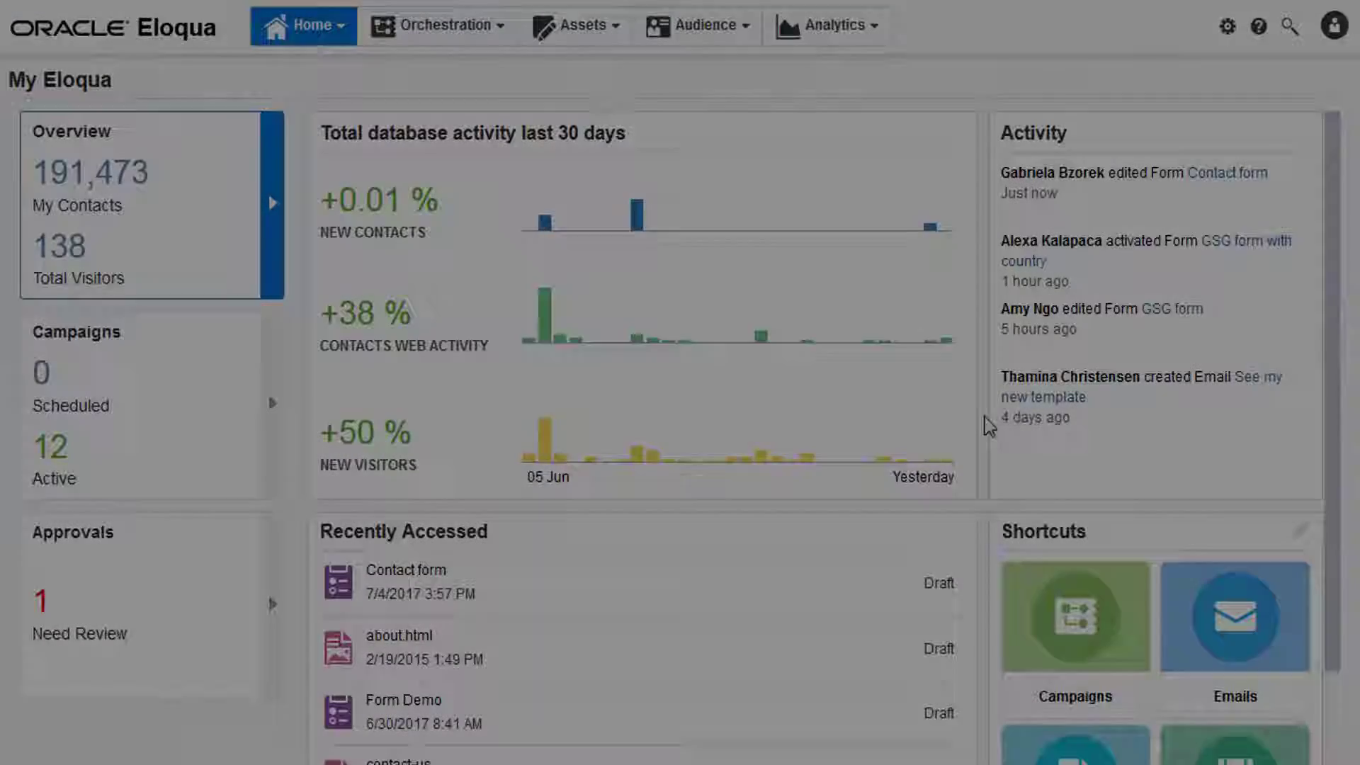
Step: Go to the Forms overview from the Assets menu
{"action": "left_click", "coordinate": [575, 24]}
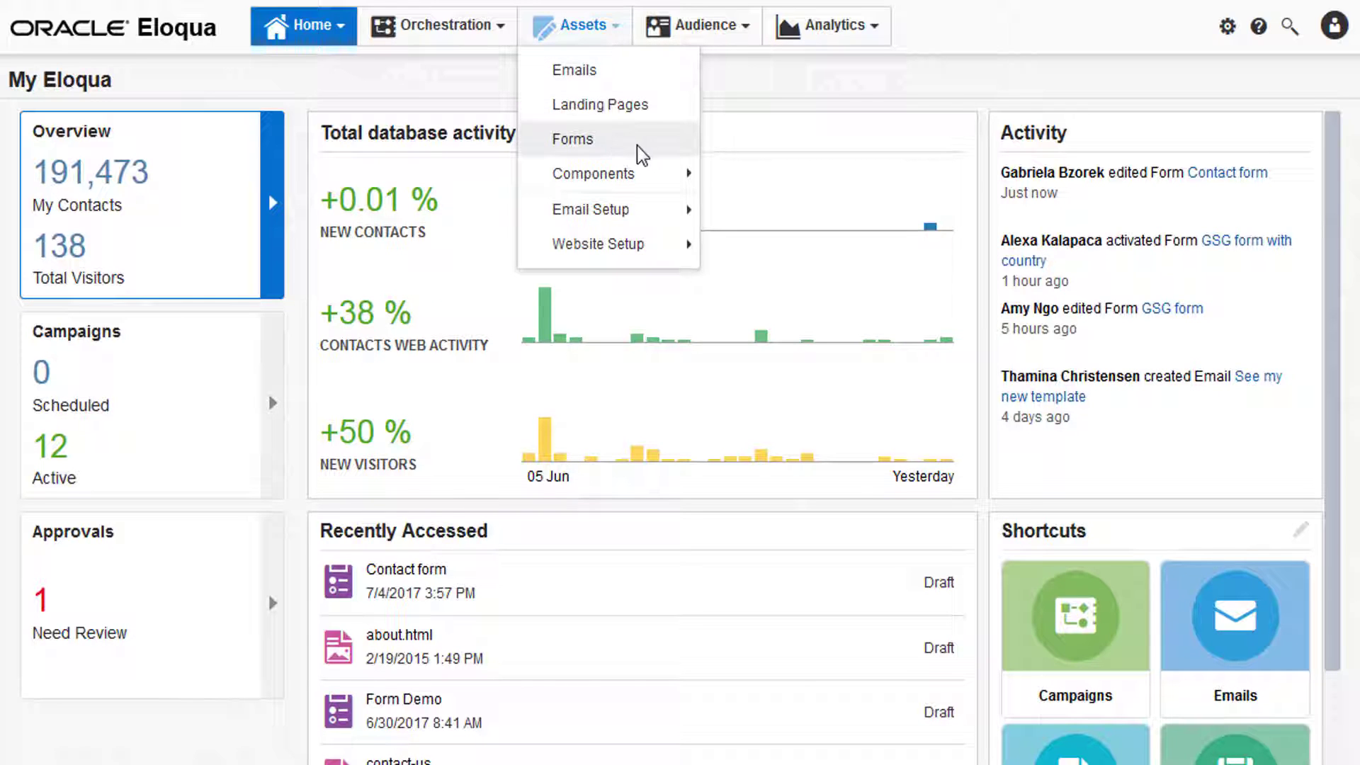
{"action": "left_click", "coordinate": [573, 139]}
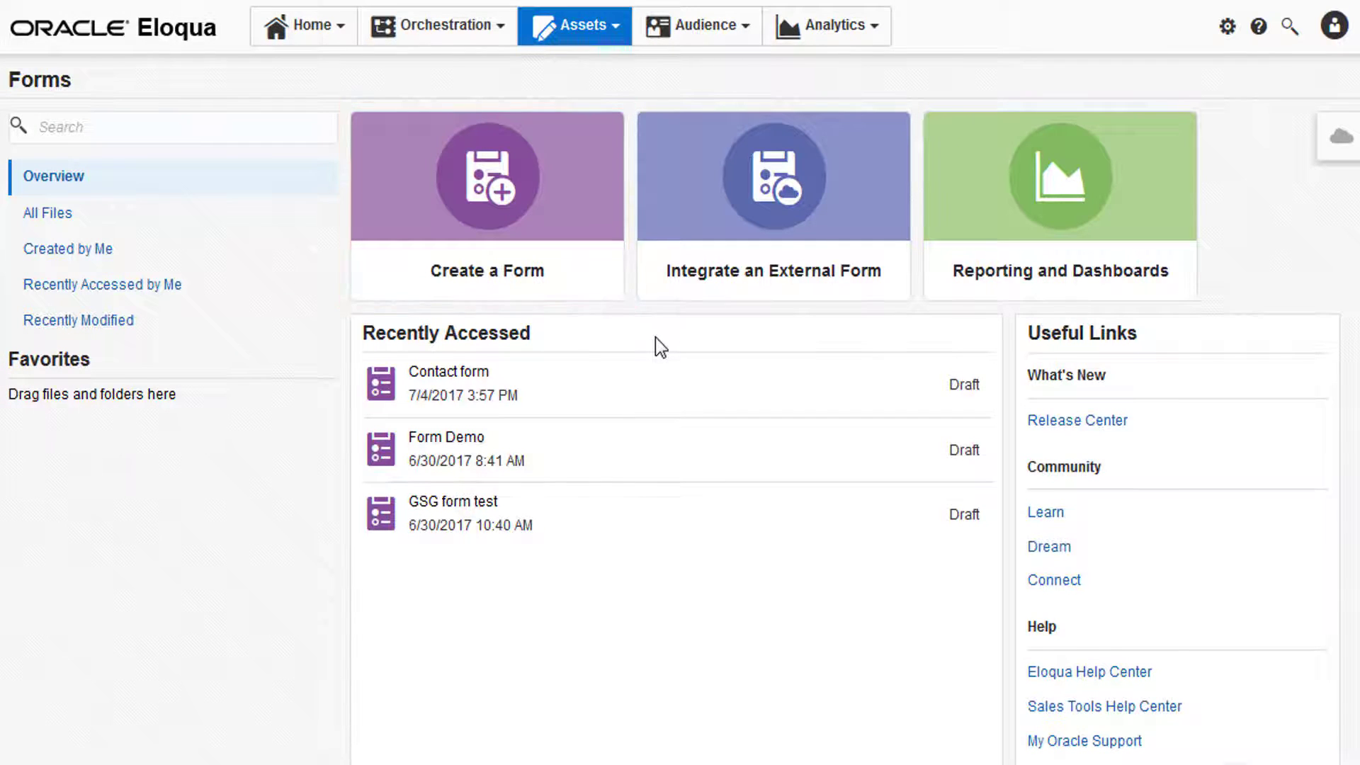
{"action": "mouse_move", "coordinate": [657, 396]}
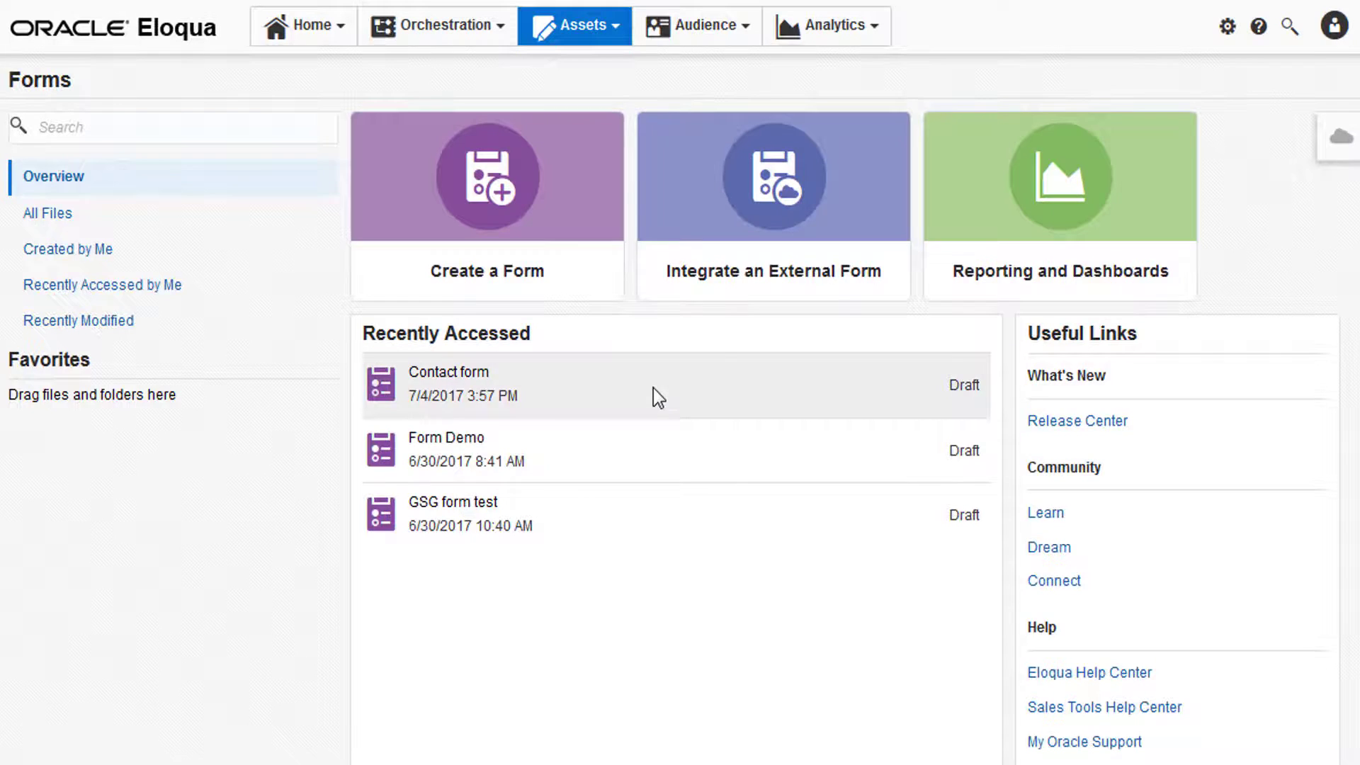
Step: Show the Contact form's Form HTML integration code via its actions menu
{"action": "double_click", "coordinate": [449, 383]}
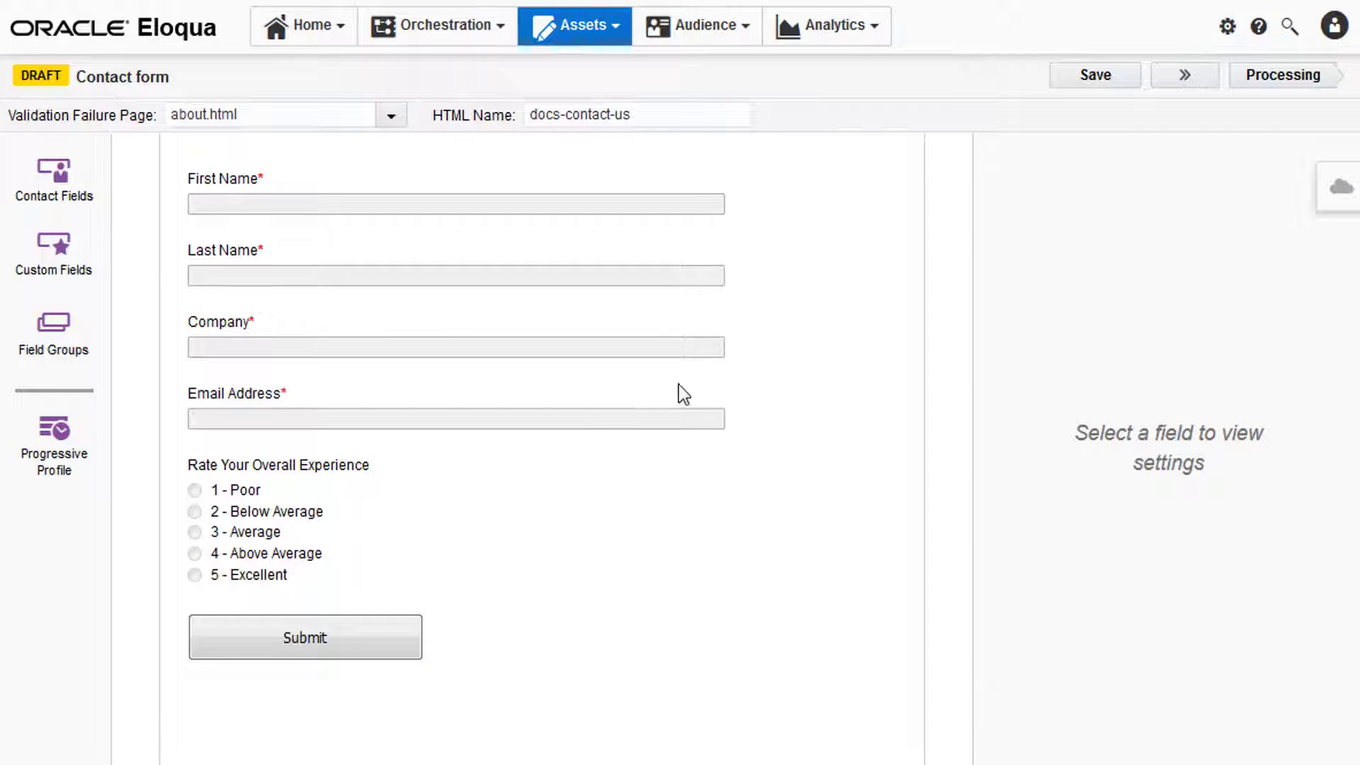
{"action": "left_click", "coordinate": [1183, 75]}
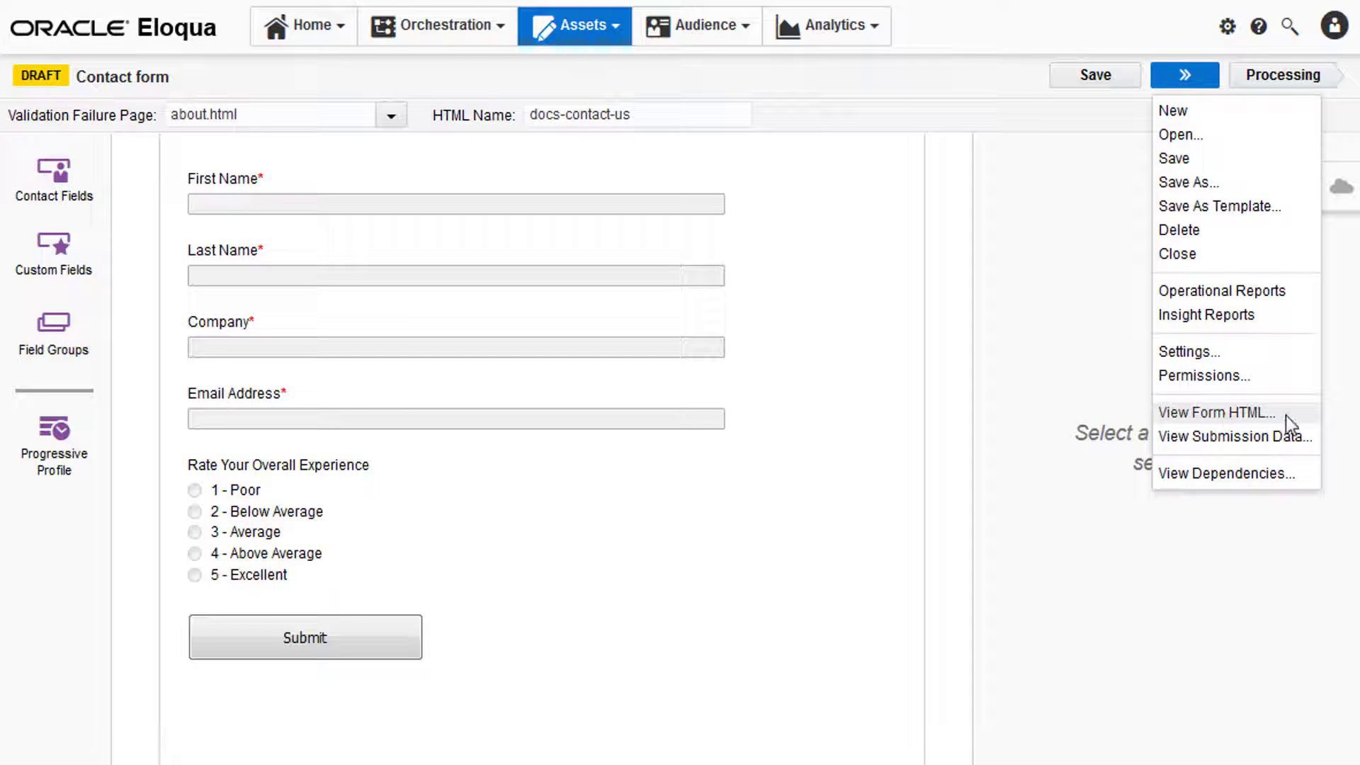
{"action": "left_click", "coordinate": [1216, 412]}
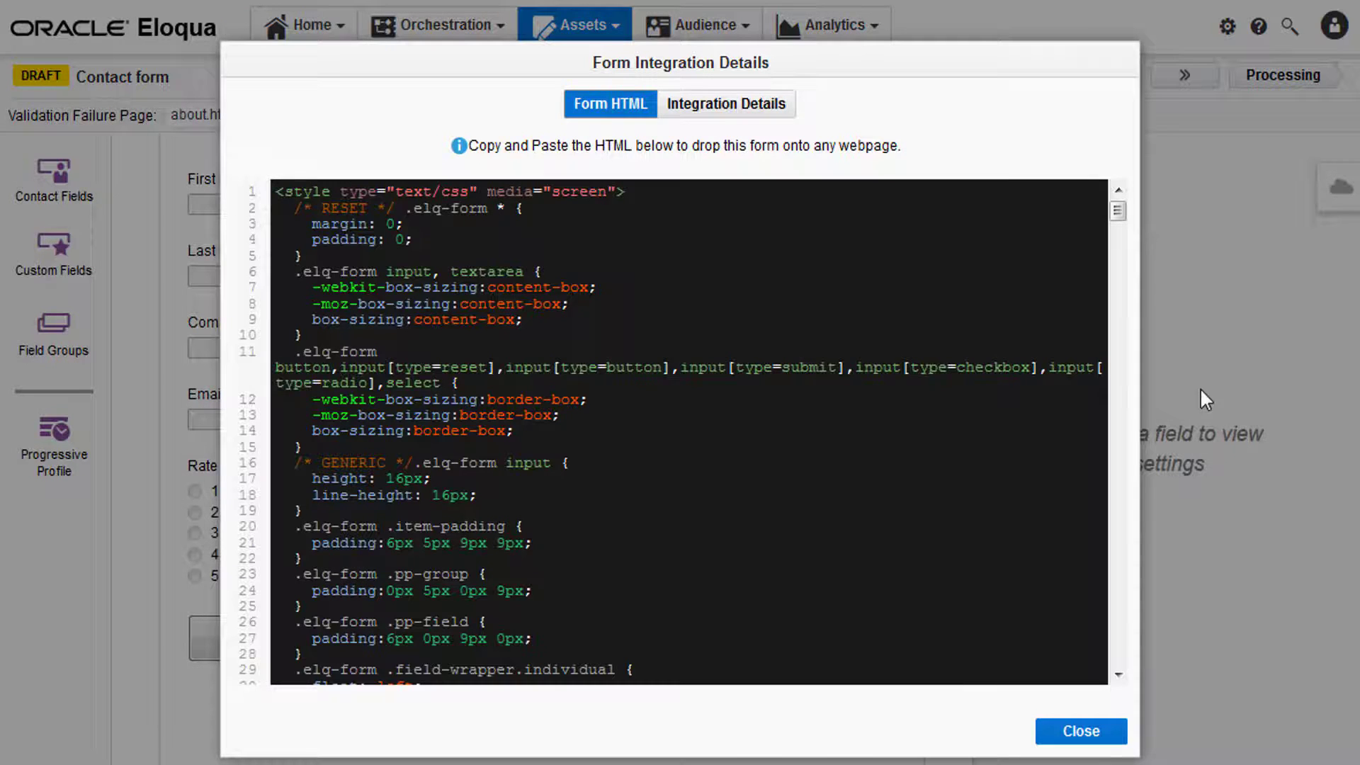
{"action": "mouse_move", "coordinate": [1222, 409]}
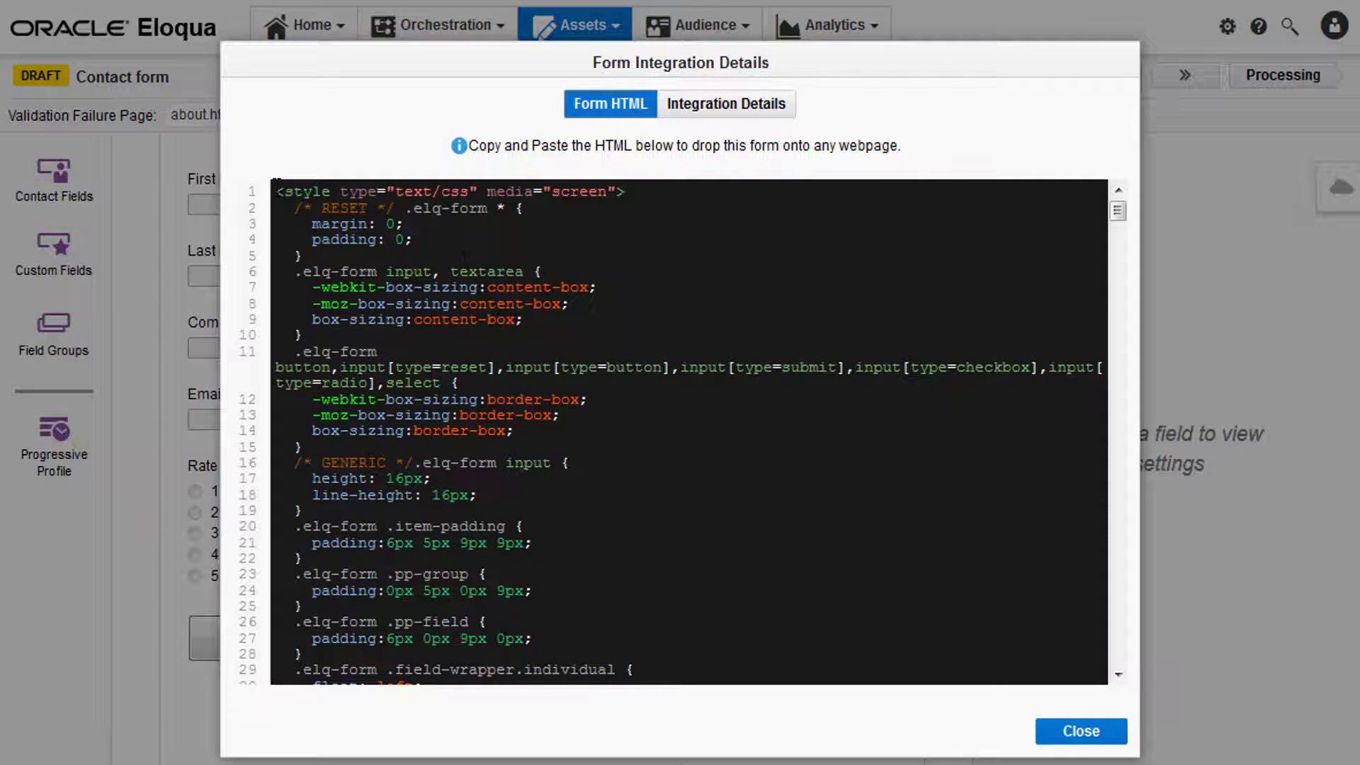
Step: Copy the Contact form's full HTML for pasting into the external web page
{"action": "scroll", "scroll_direction": "down", "scroll_amount": 3}
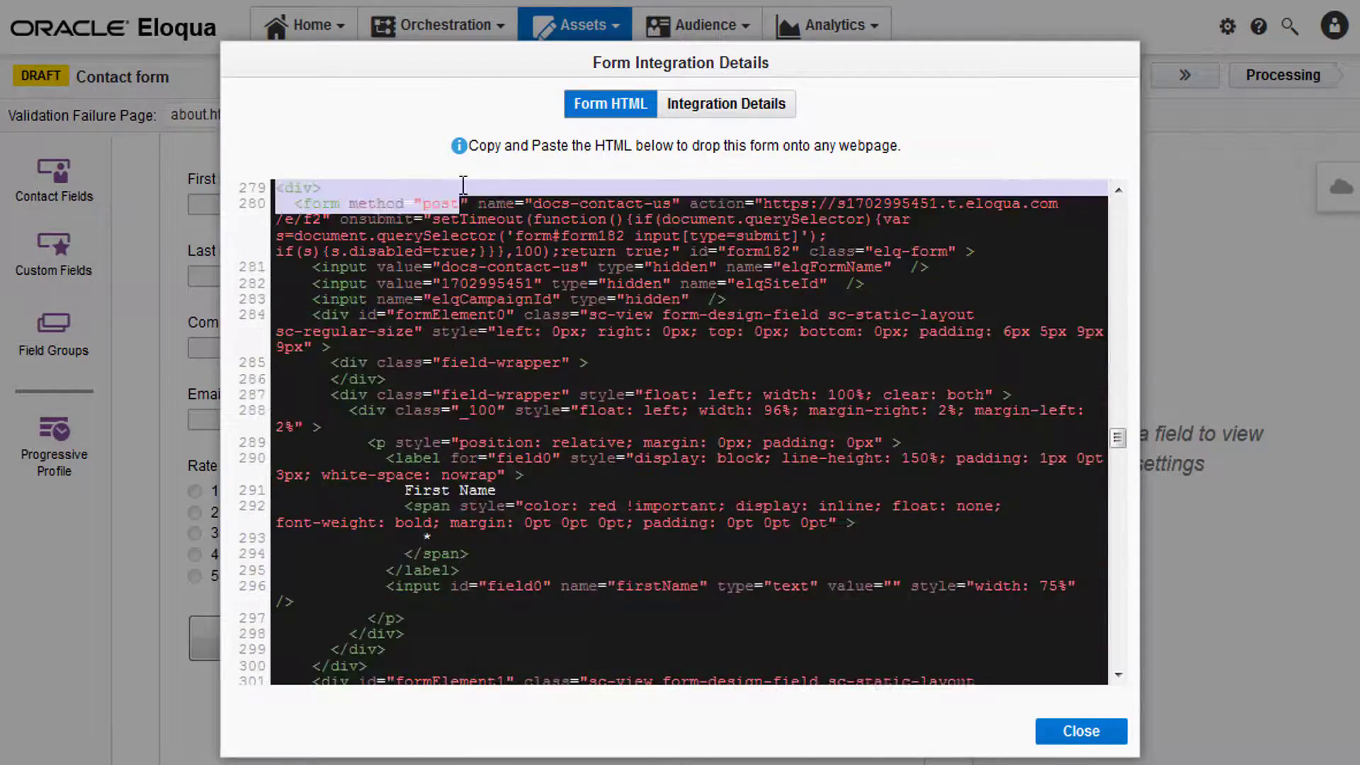
{"action": "key", "text": "Ctrl+C"}
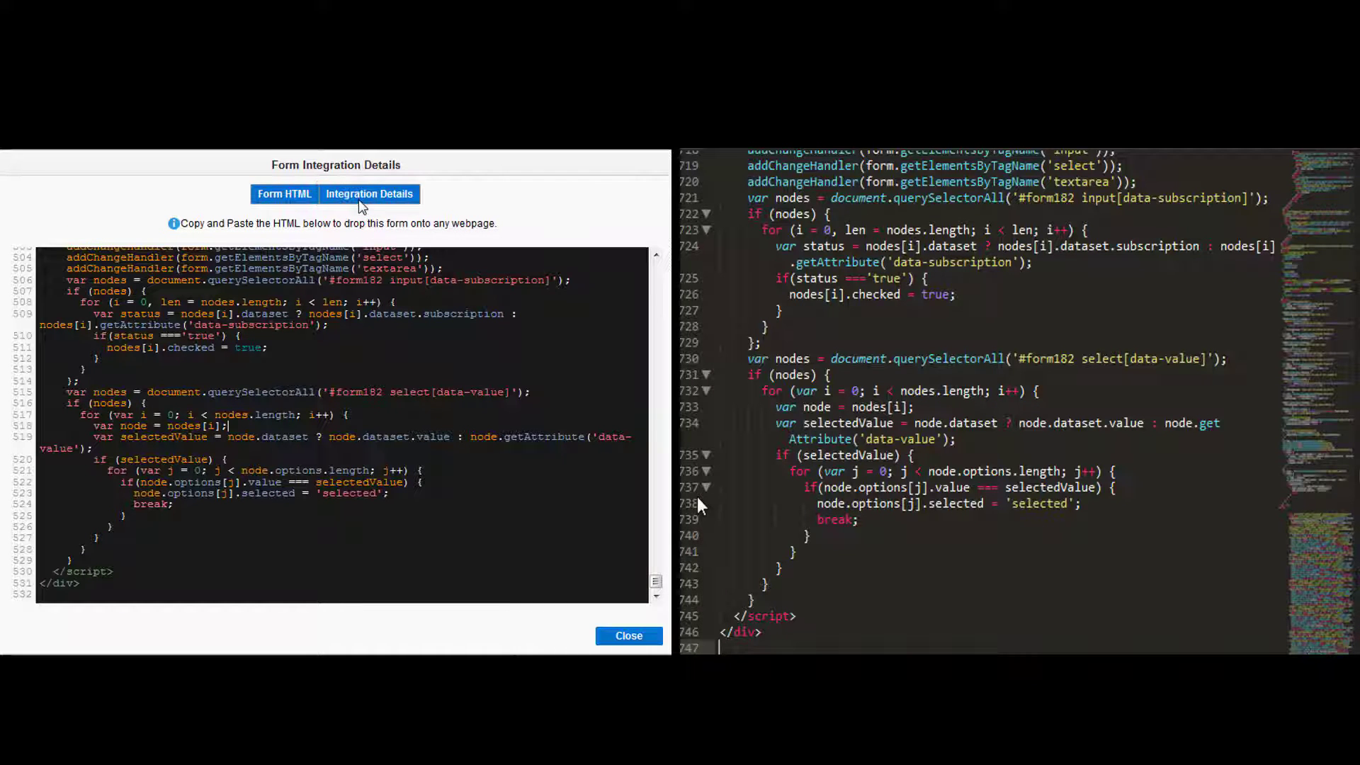
Step: Copy the tracking script and hidden tracking fields from Integration Details into the page
{"action": "left_click", "coordinate": [368, 193]}
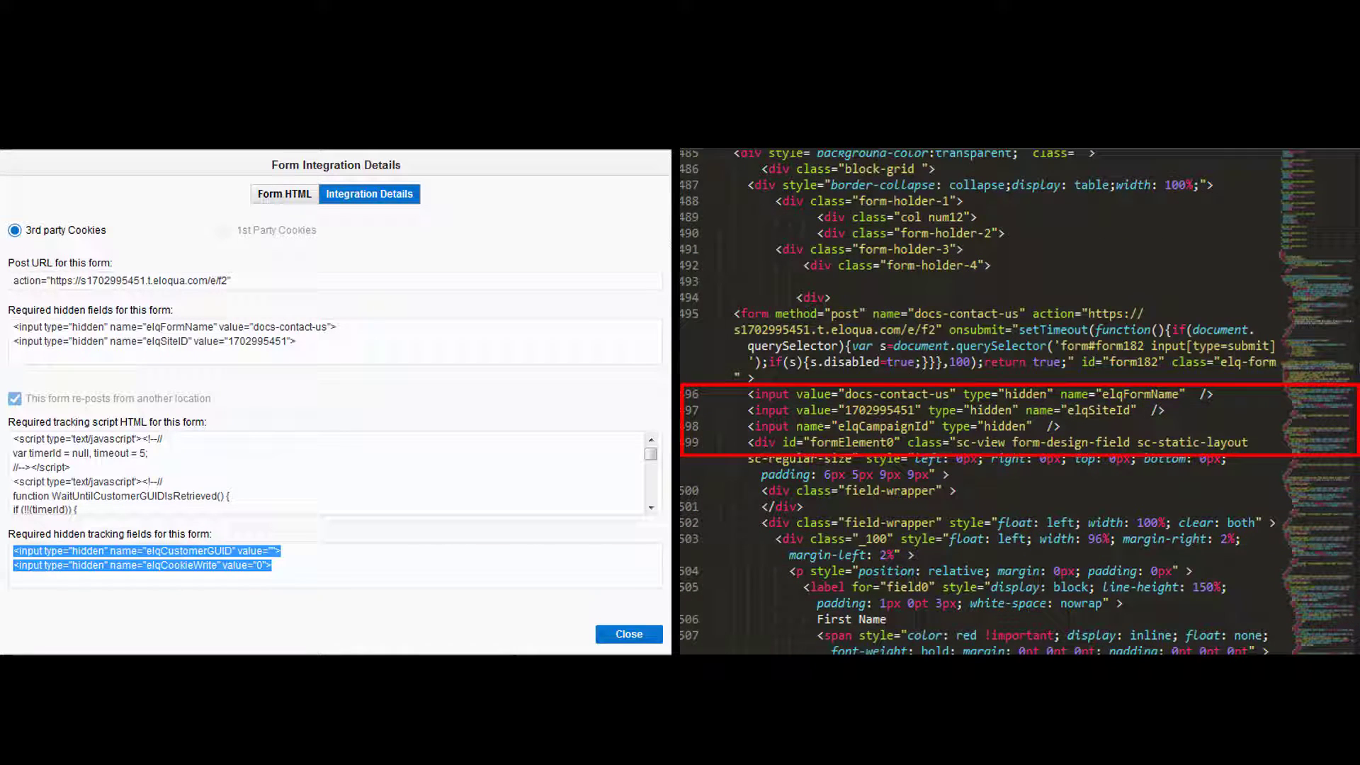
{"action": "right_click", "coordinate": [884, 442]}
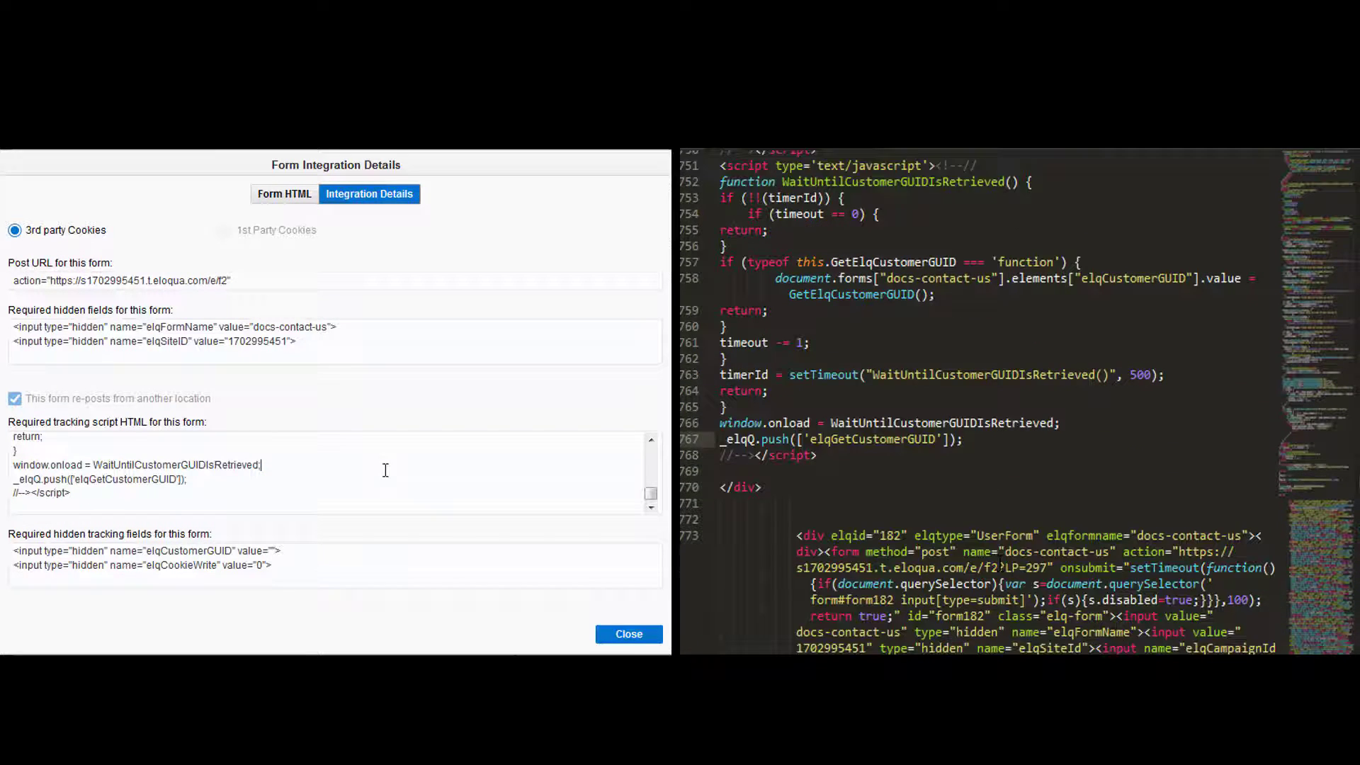
{"action": "left_click", "coordinate": [629, 634]}
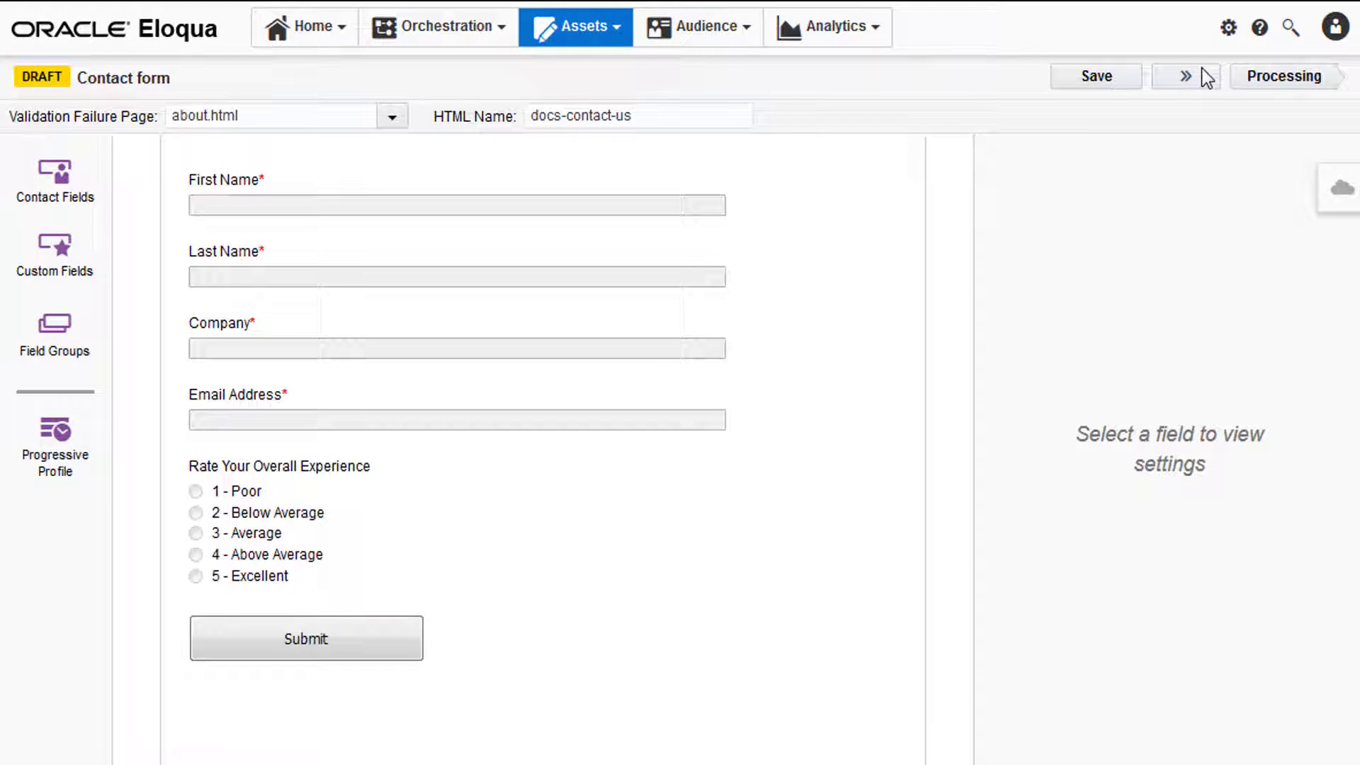
Step: Show the Contact form's submission data listing three submissions
{"action": "left_click", "coordinate": [1185, 76]}
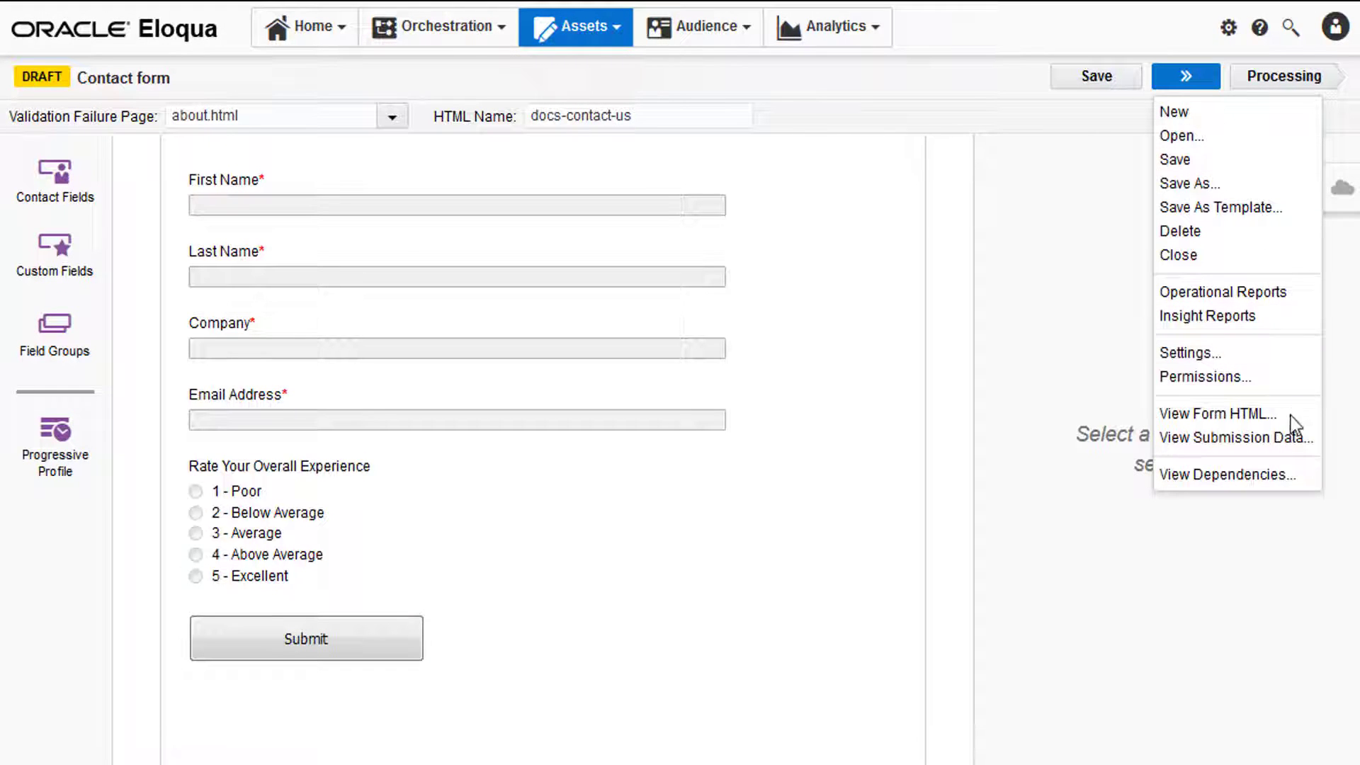
{"action": "left_click", "coordinate": [1234, 438]}
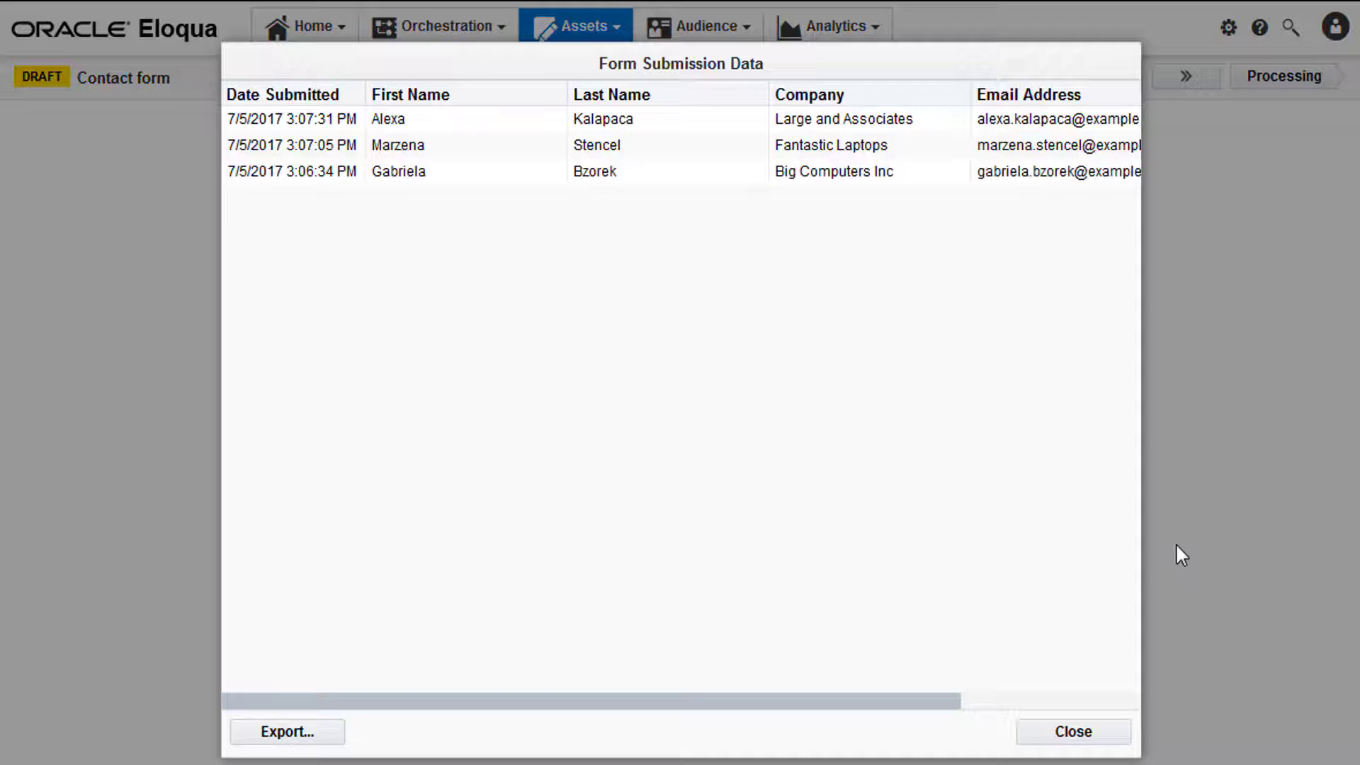